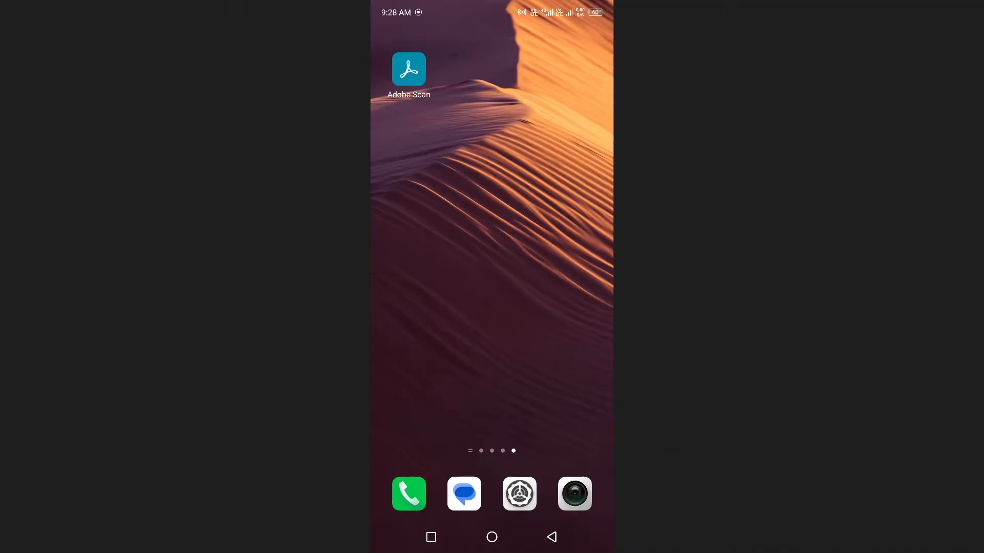
Launch Adobe Scan from the phone's home screen.
click(408, 70)
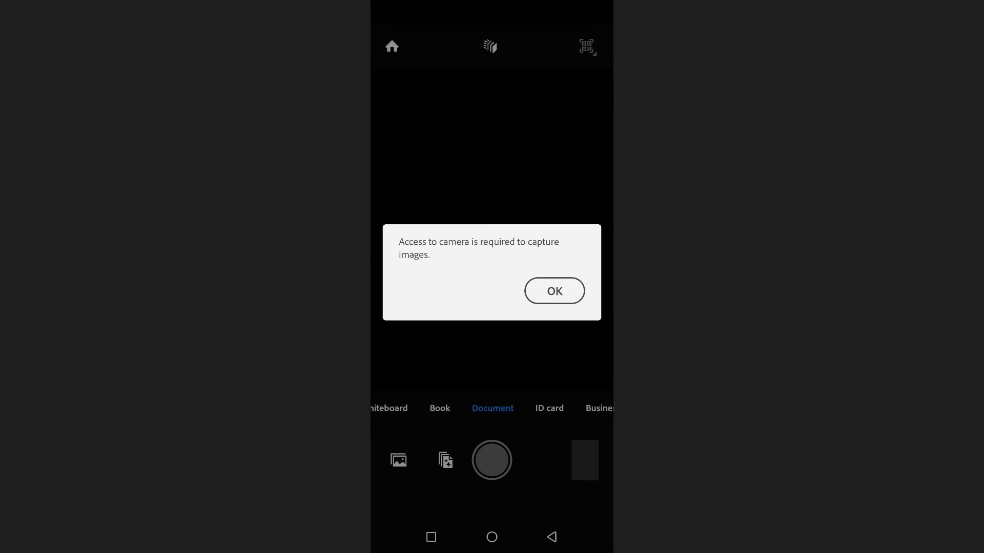
Allow camera access, capture the printed text page and bring it up for review.
click(554, 291)
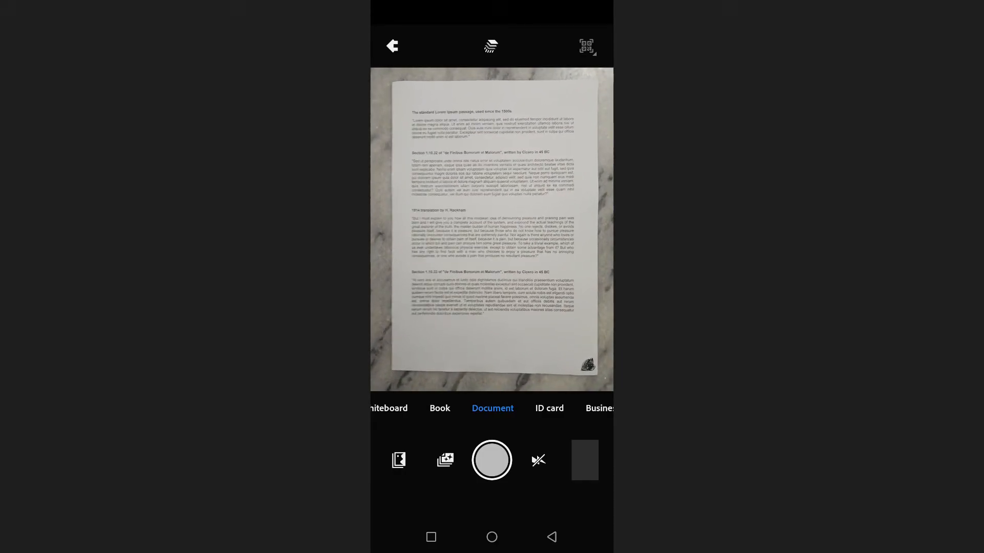
click(492, 460)
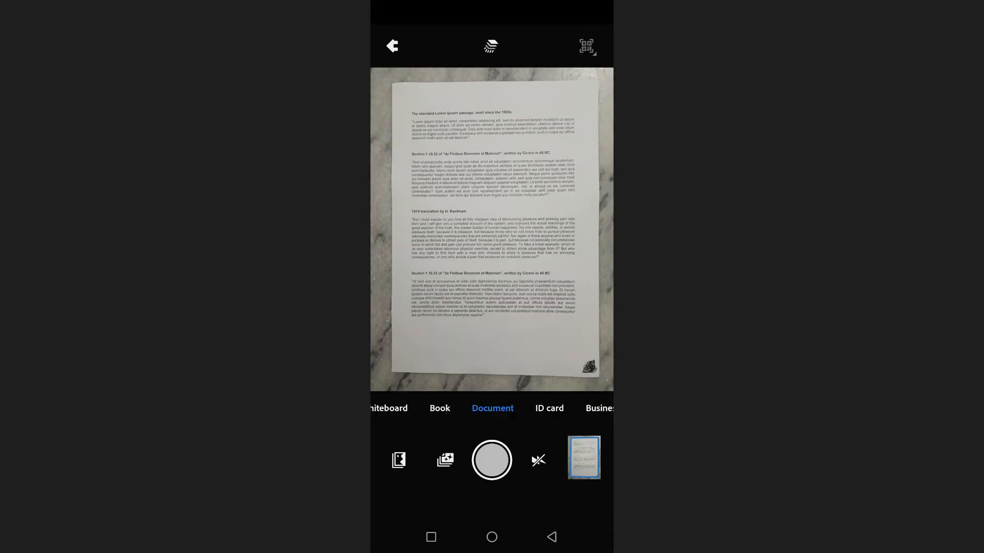
click(492, 460)
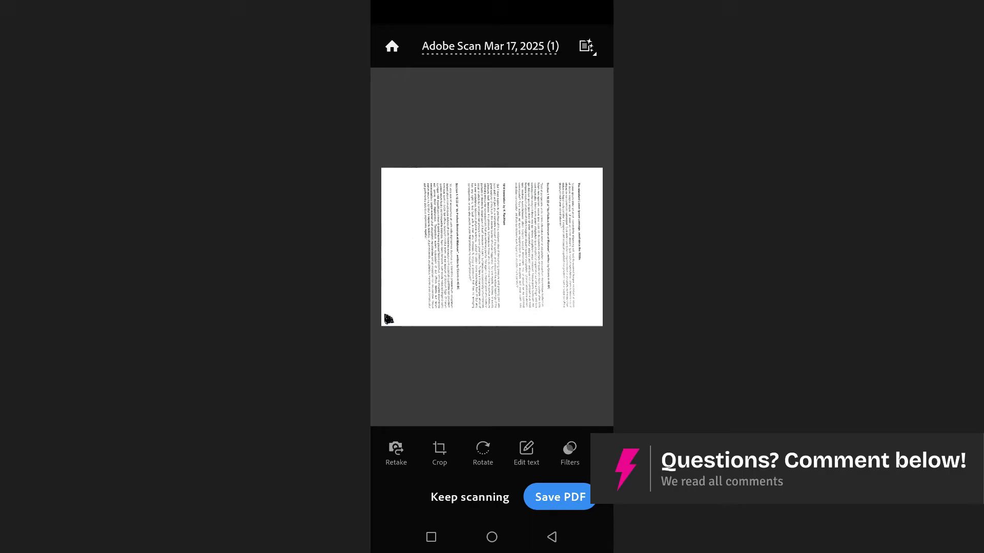
Rotate the page two quarter turns upright and show its crop boundaries.
click(483, 451)
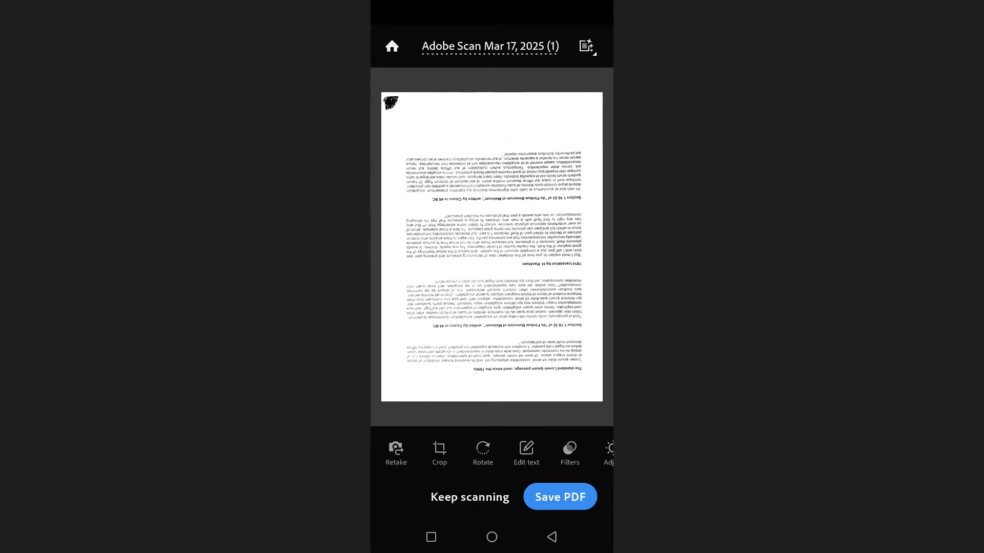
click(482, 449)
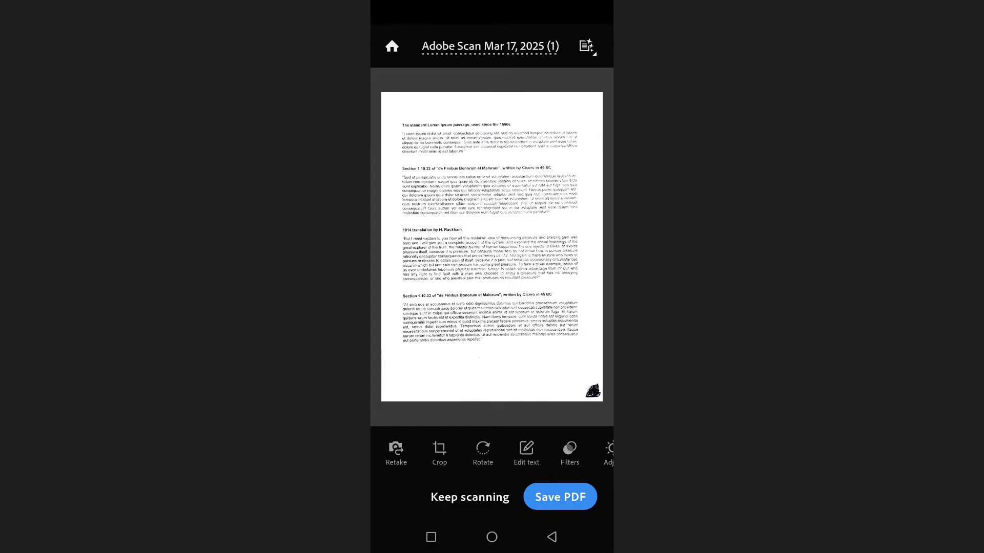
click(439, 449)
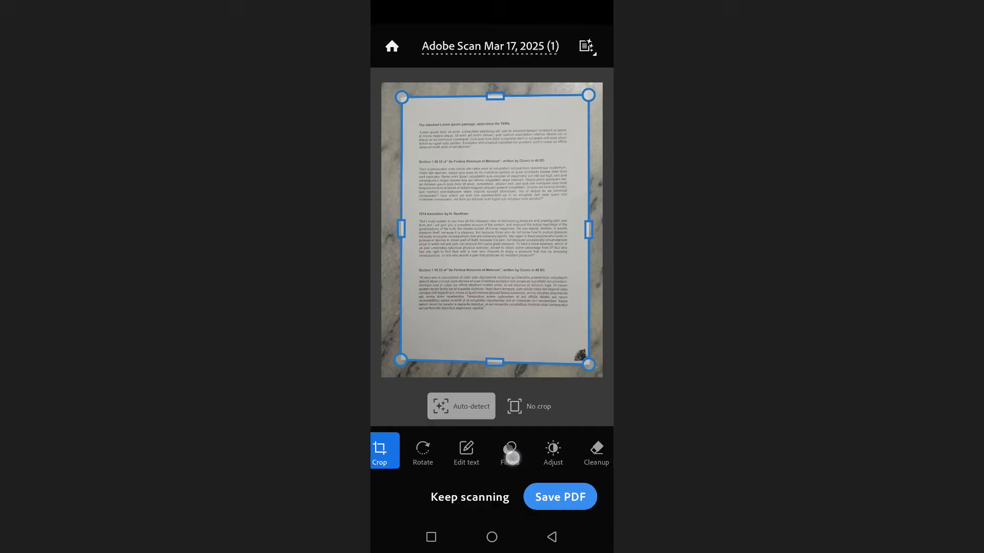
Leave the crop unchanged, view Adjust, then switch to the Cleanup eraser.
click(509, 450)
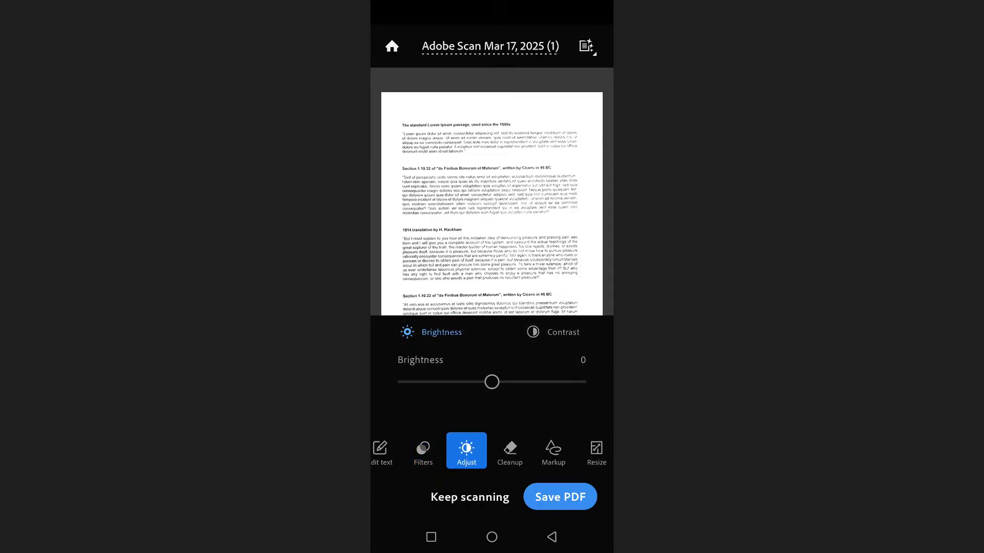
click(510, 450)
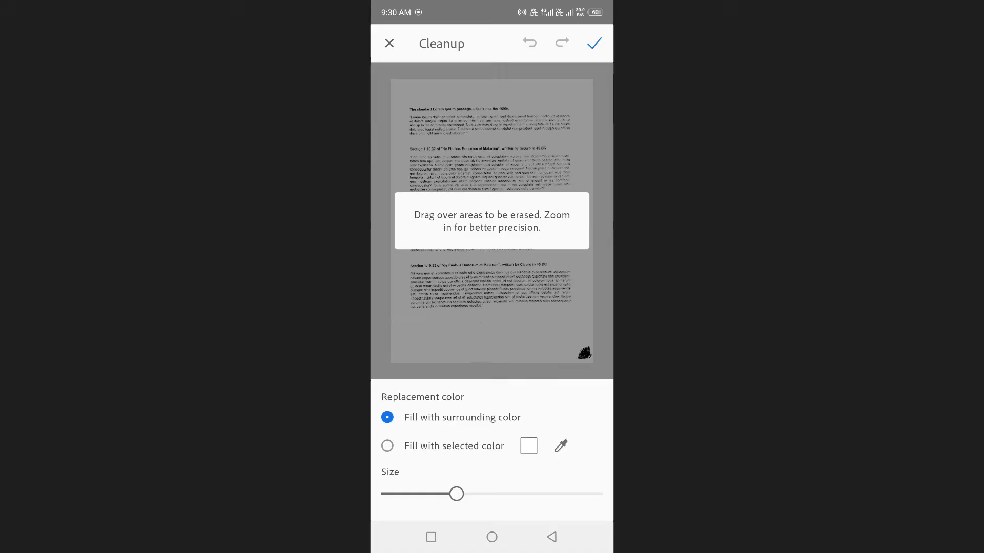
Try Fill with selected color, then revert to Fill with surrounding color.
click(387, 446)
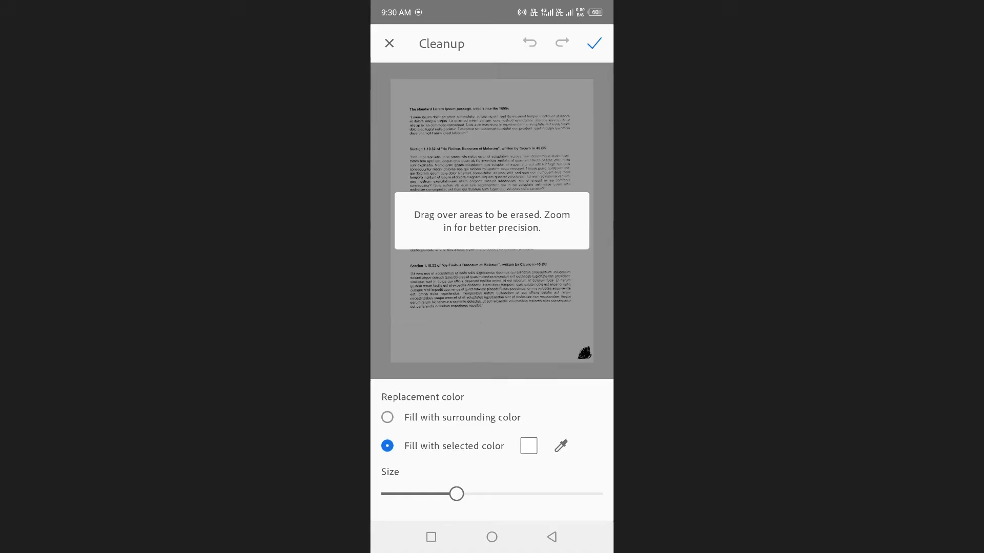
click(387, 418)
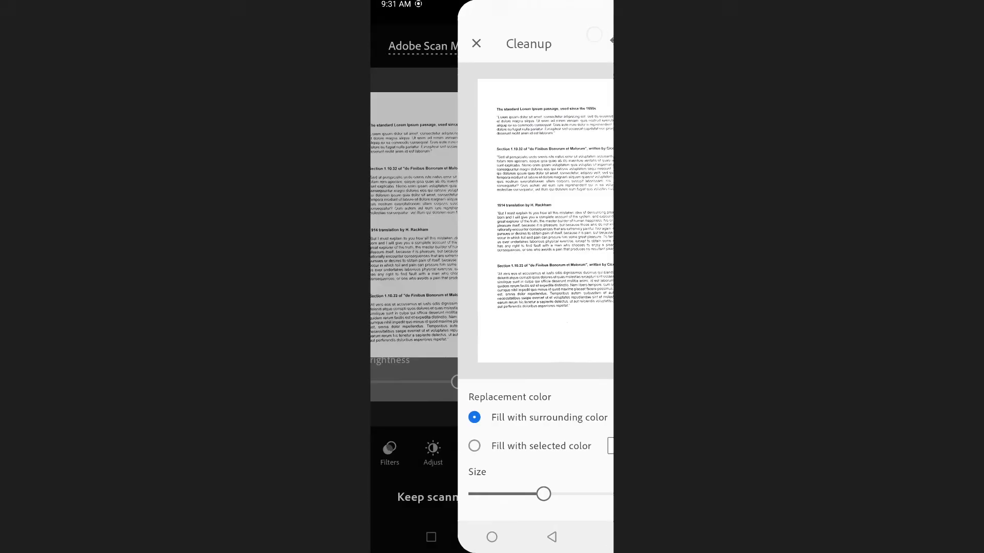
Keep scanning and choose a report cover image from the phone's photos.
click(476, 43)
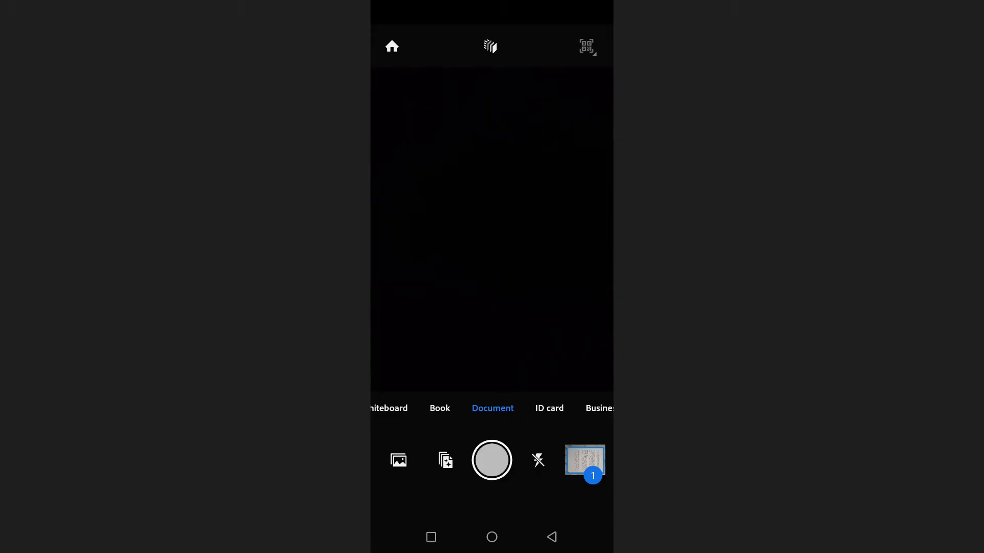
click(398, 460)
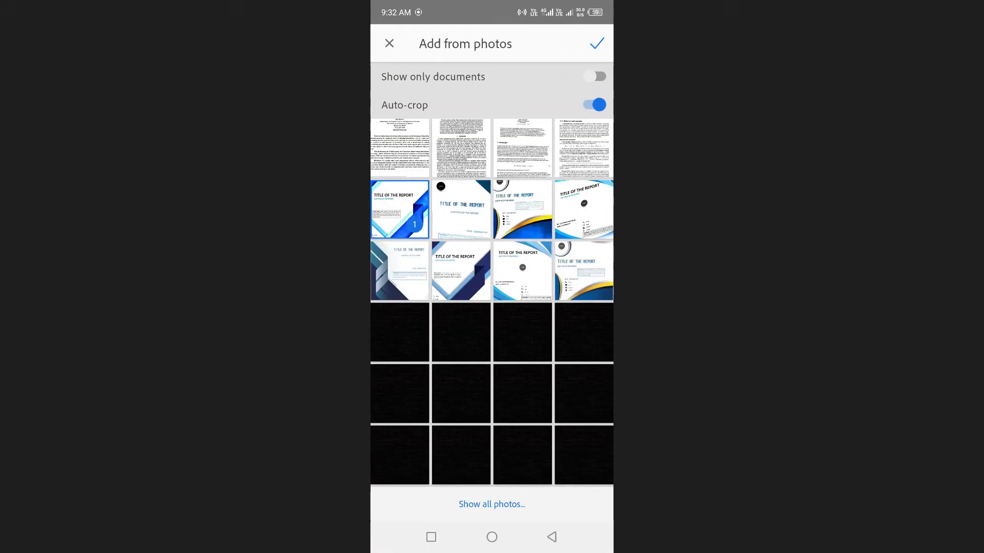
Add the report cover as page 2 and save the two-page scan as a PDF.
click(597, 43)
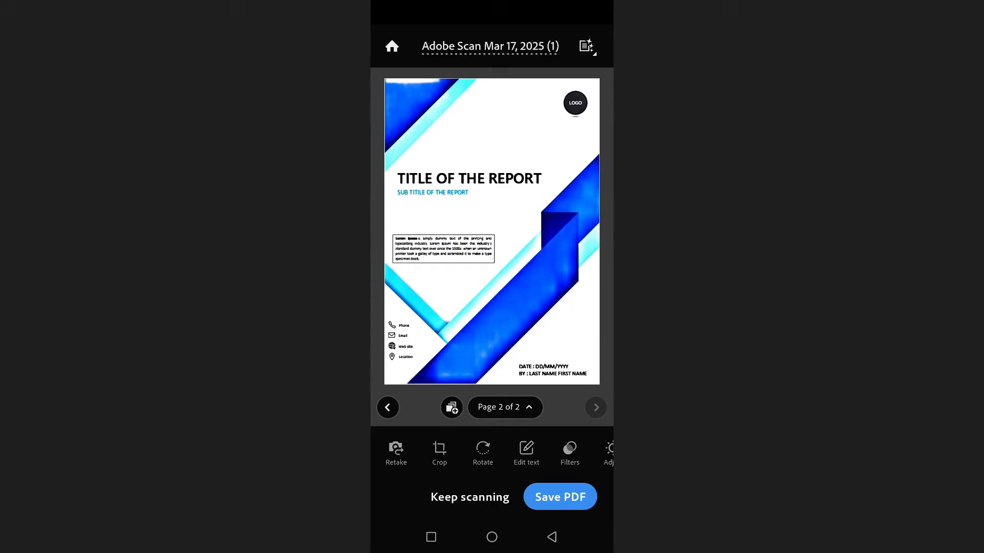
click(559, 496)
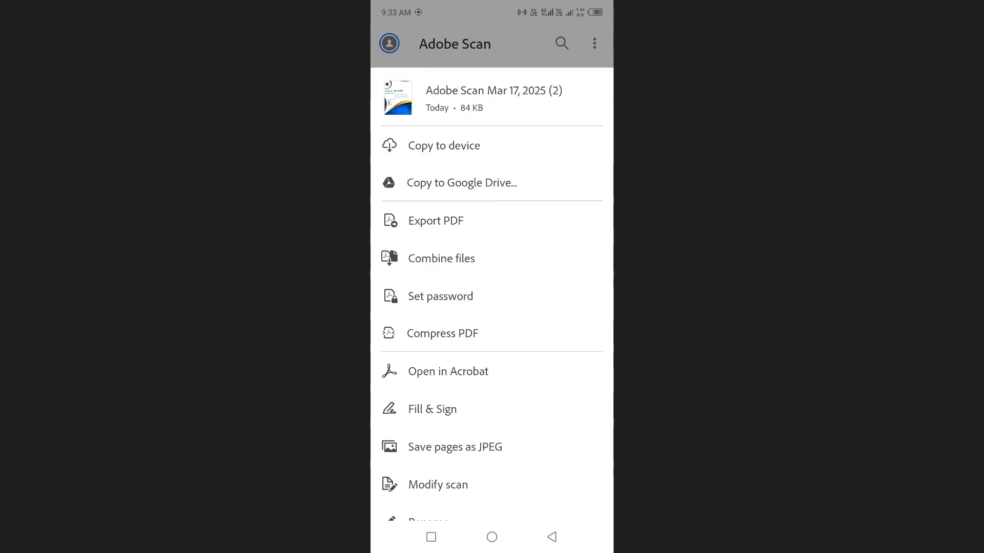
Scroll the saved PDF's options list down to reveal the Rename option.
scroll(down, 3)
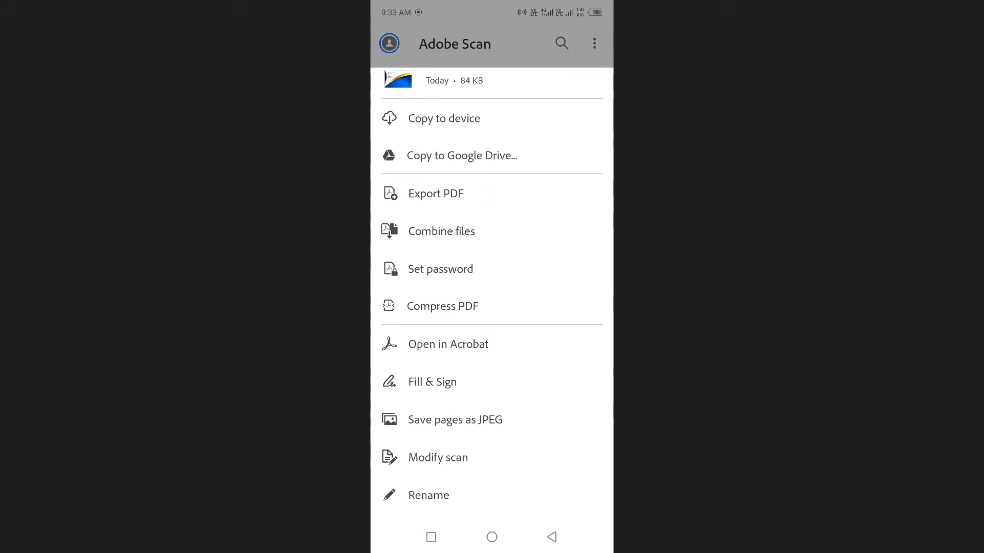